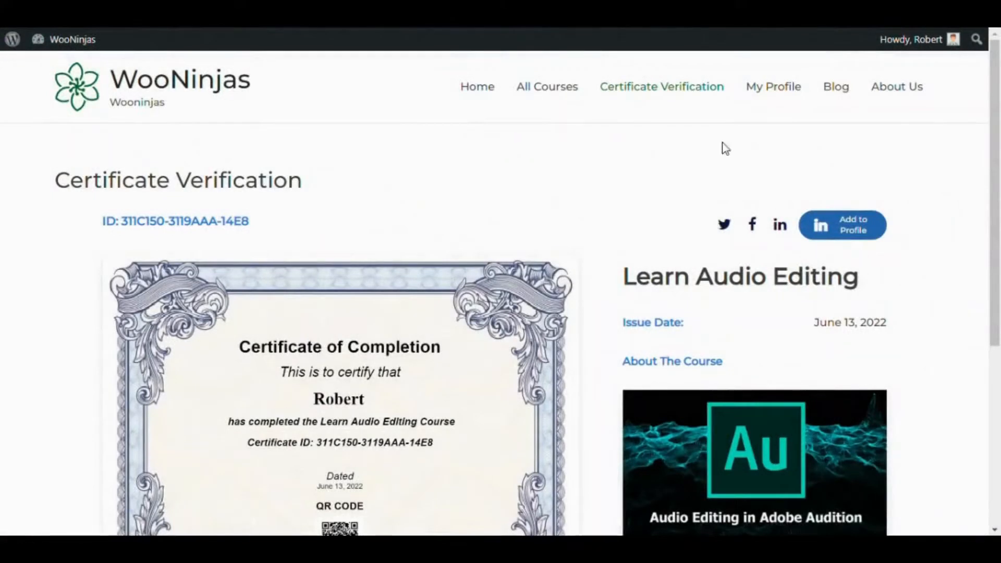
mouse_move(676, 94)
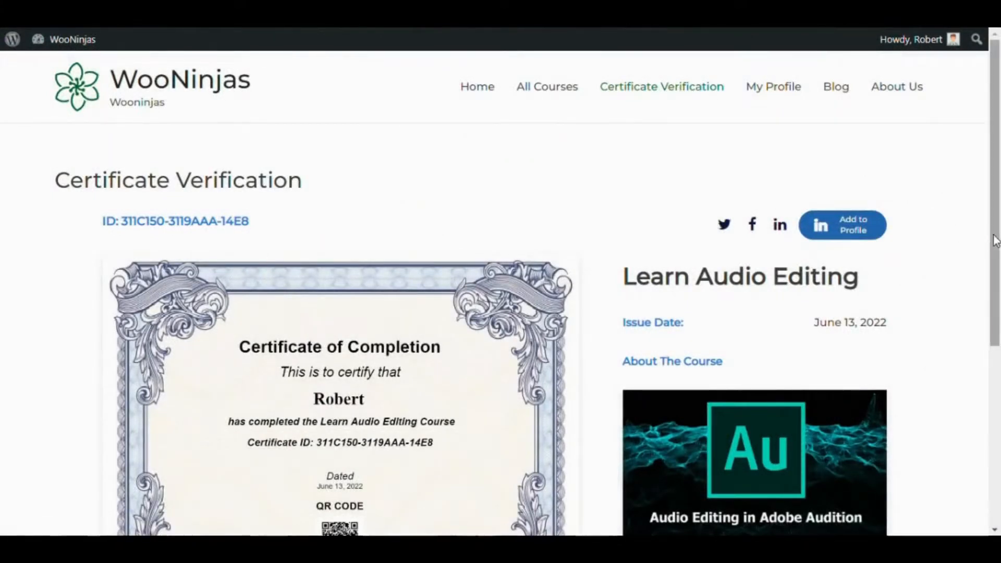
scroll("down", 3)
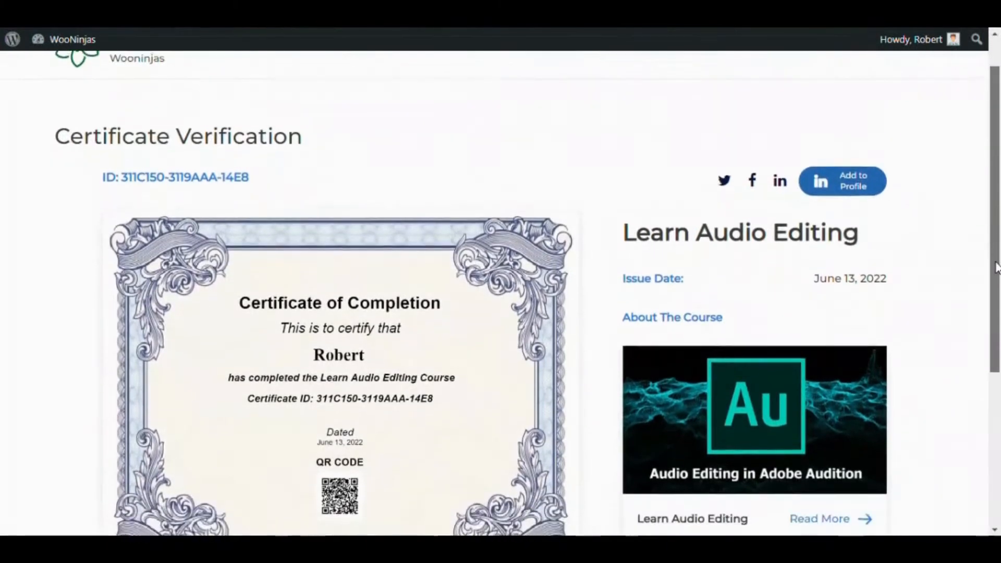
scroll("down", 3)
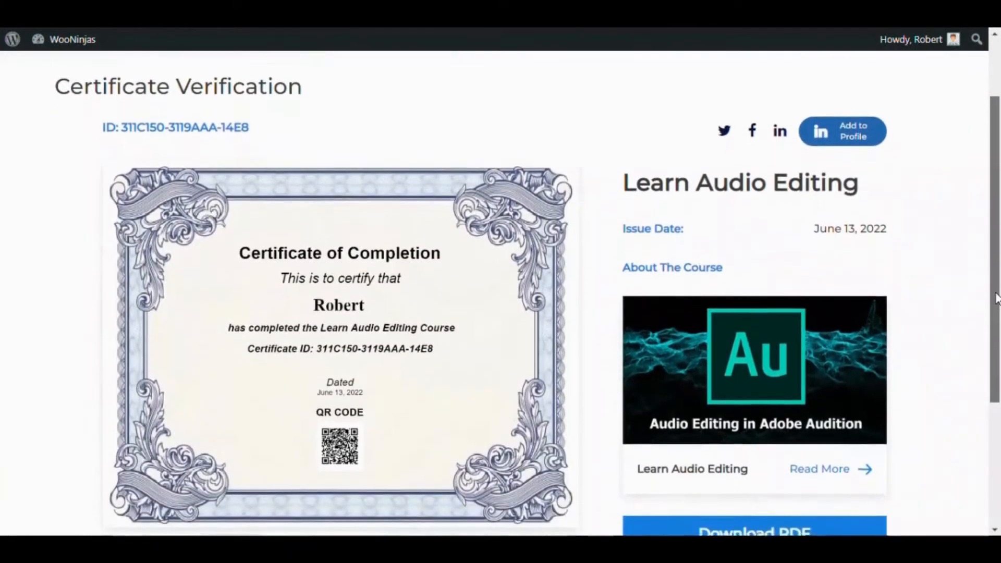
scroll("down", 3)
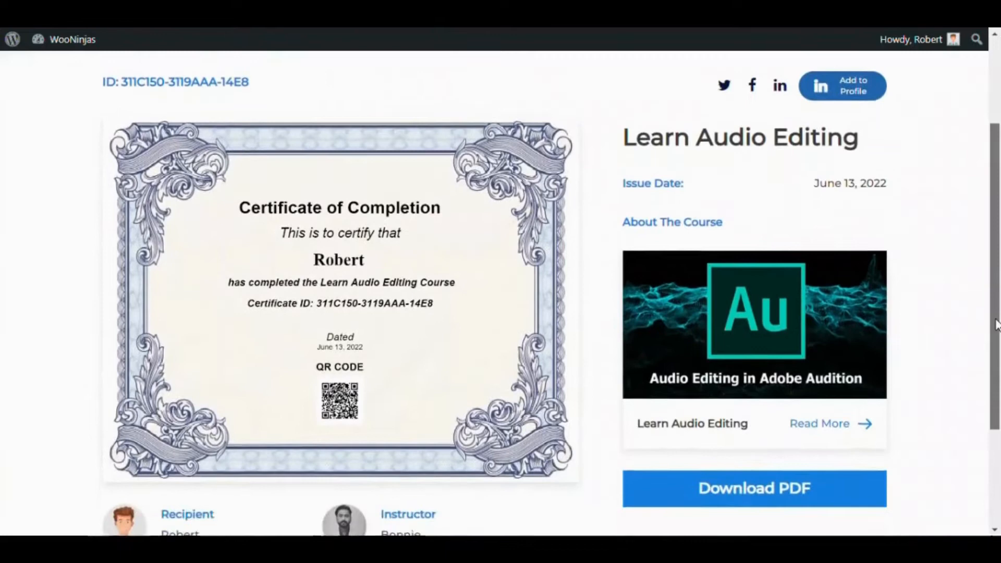
left_click(753, 489)
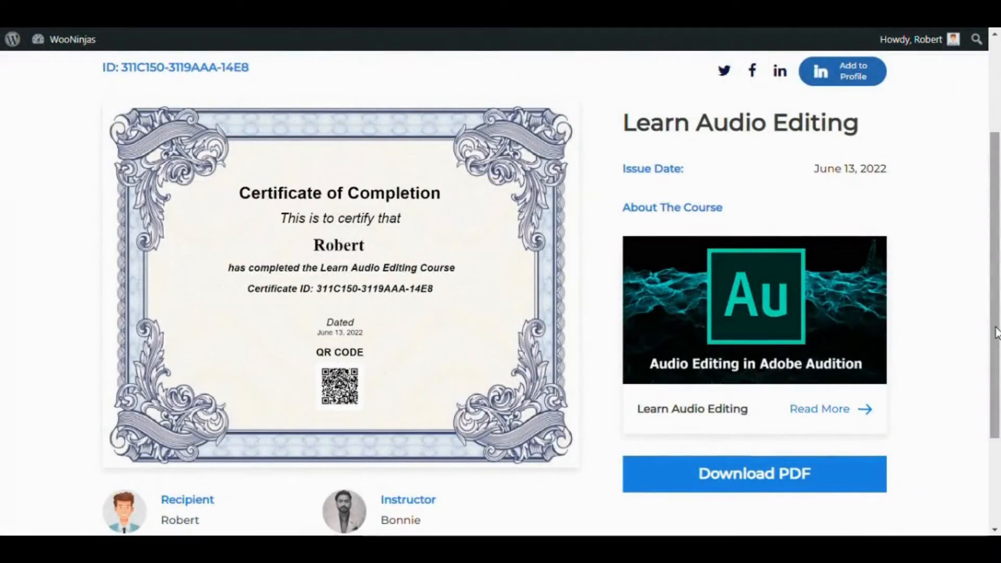
mouse_move(322, 251)
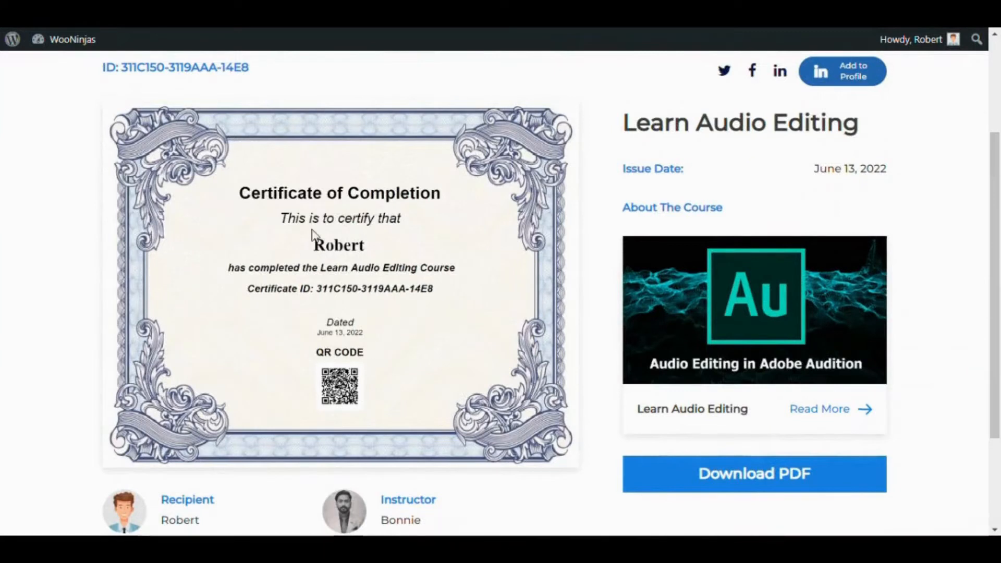
scroll("down", 3)
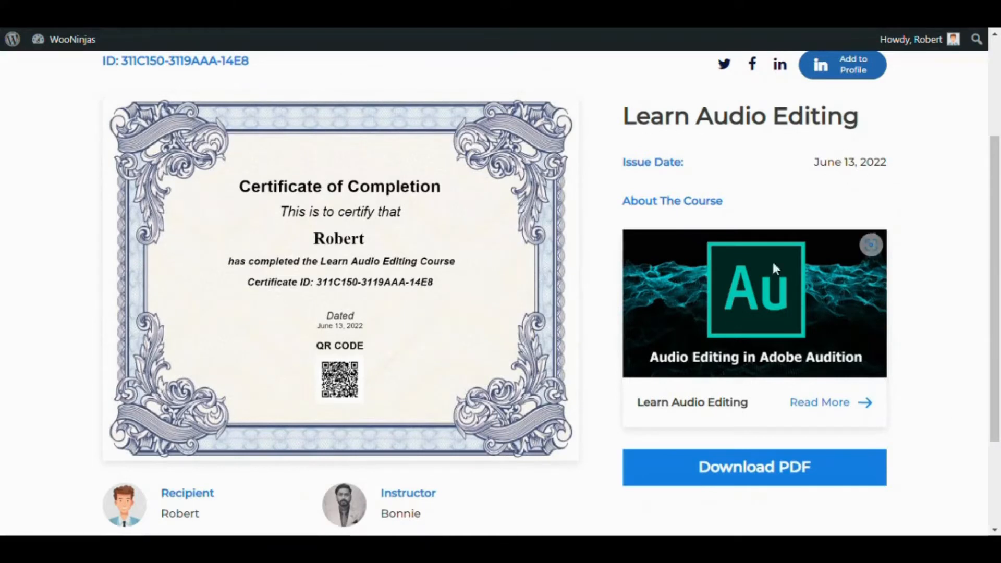
mouse_move(749, 475)
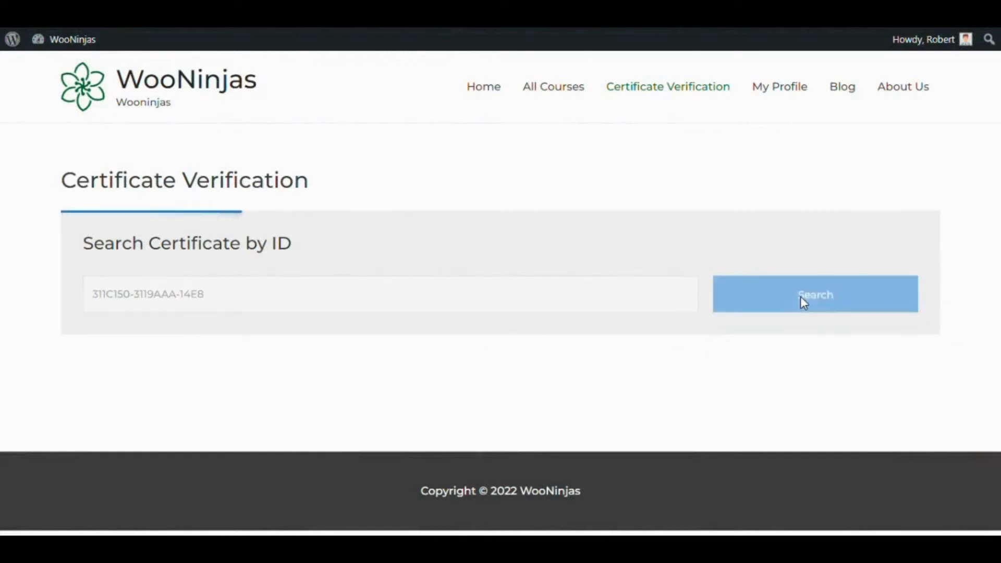
left_click(814, 294)
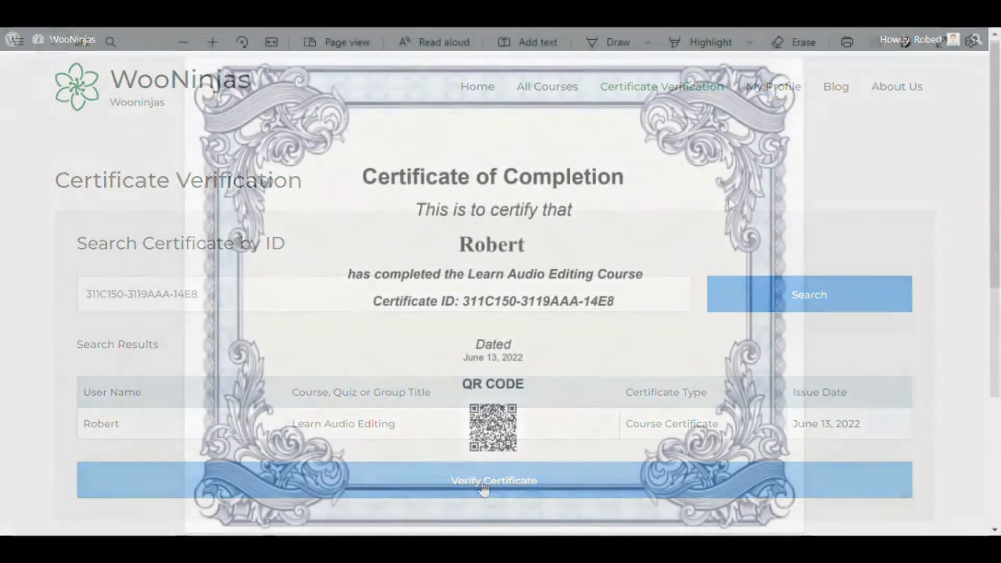